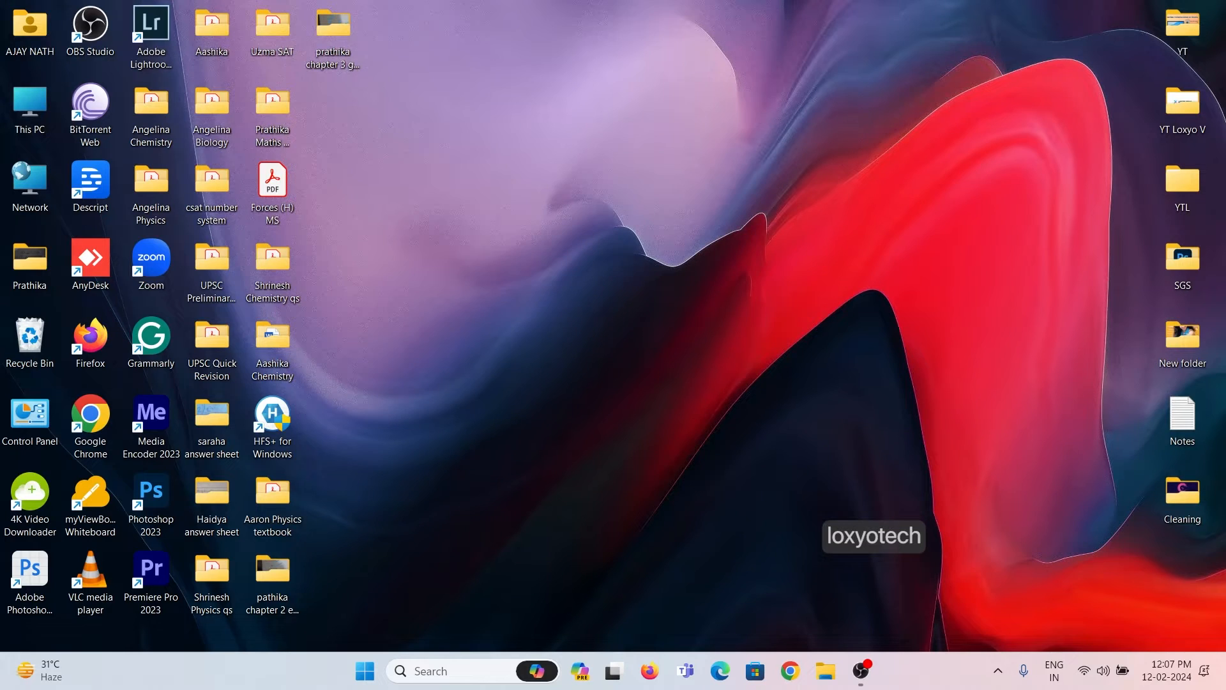
Bring up the Windows 11 Start menu with pinned and recommended apps
click(365, 671)
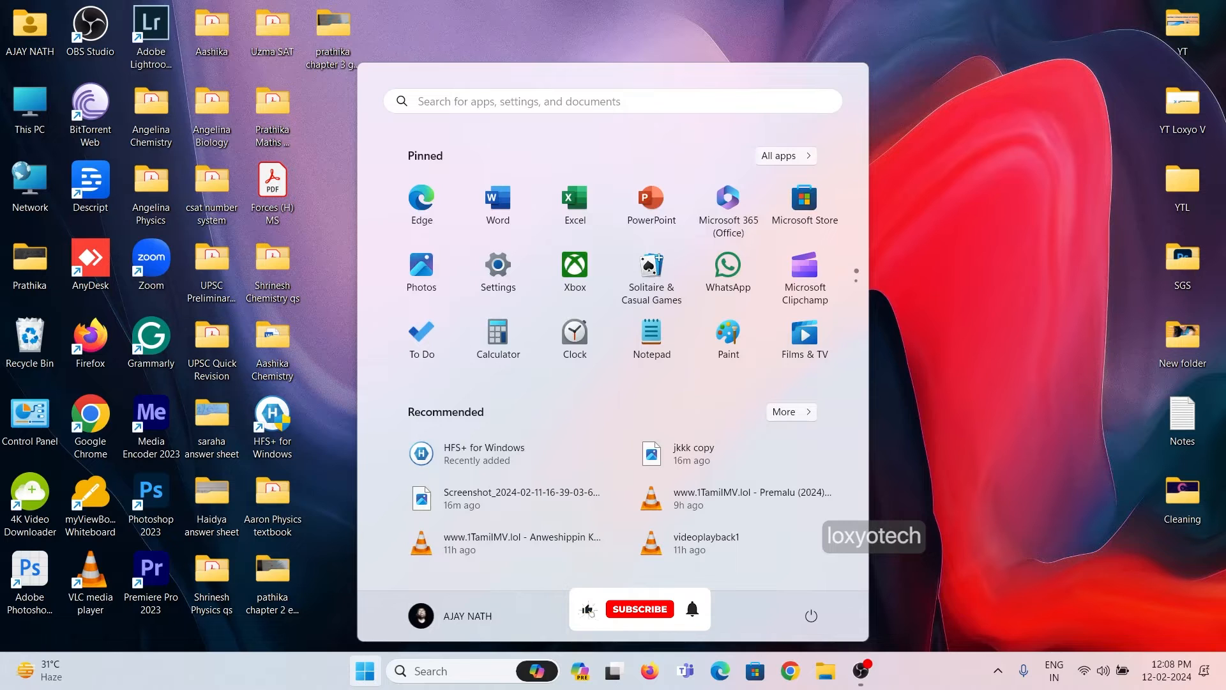
text(xbox)
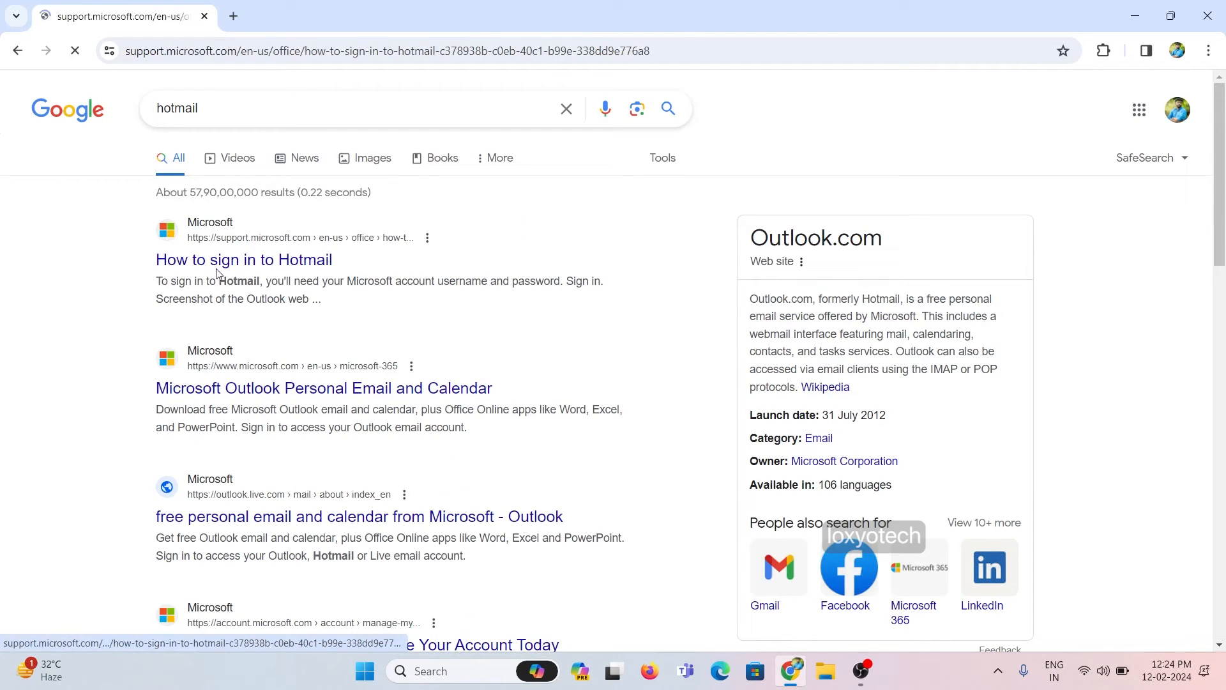
Load Microsoft's 'How to sign in to Hotmail' support article from the results
click(242, 260)
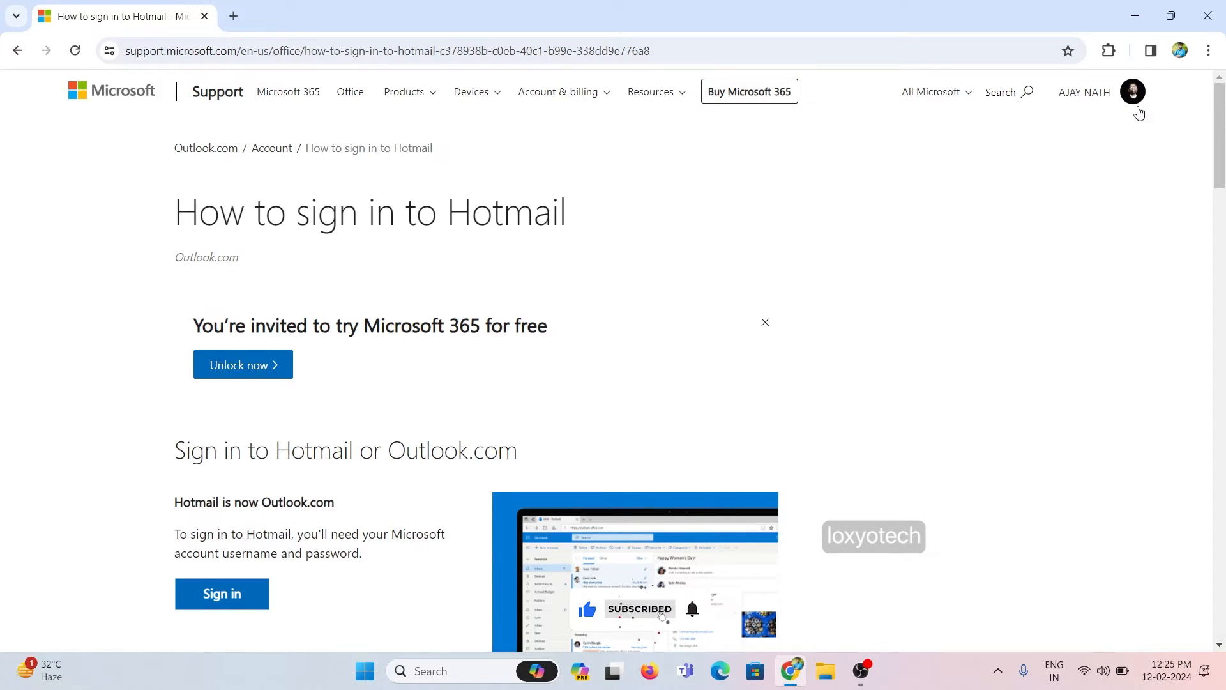
Reach the Microsoft account overview via the profile menu's 'My Microsoft account'
click(1131, 92)
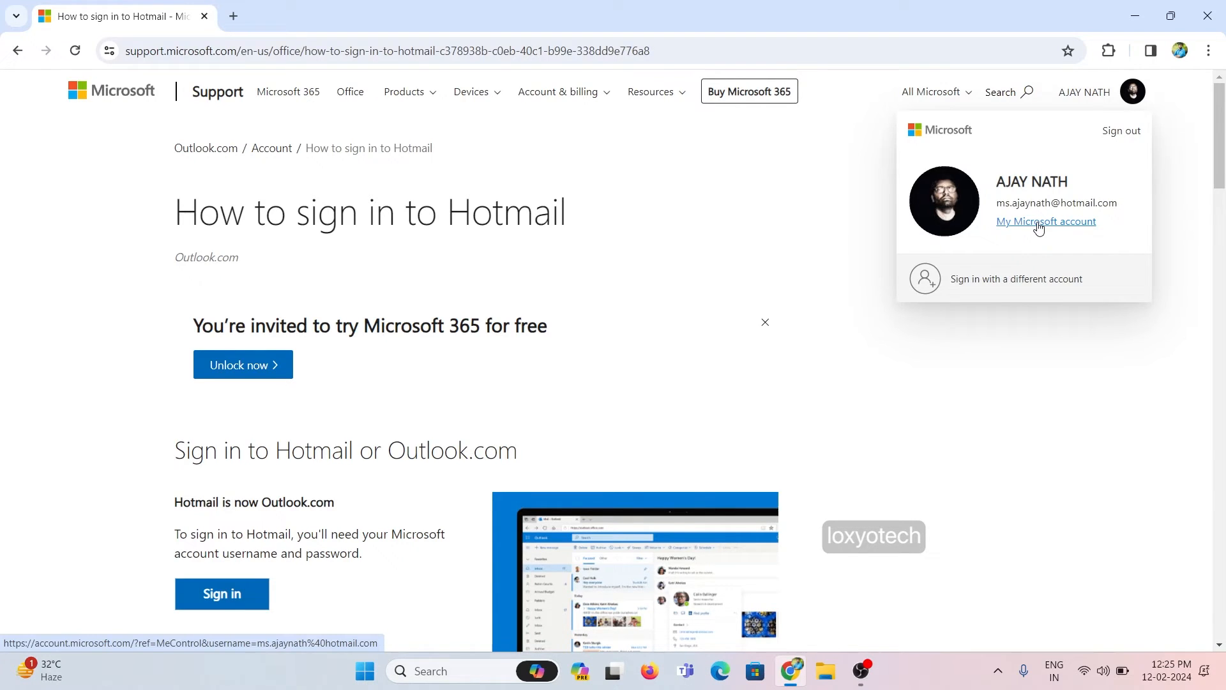
click(1045, 221)
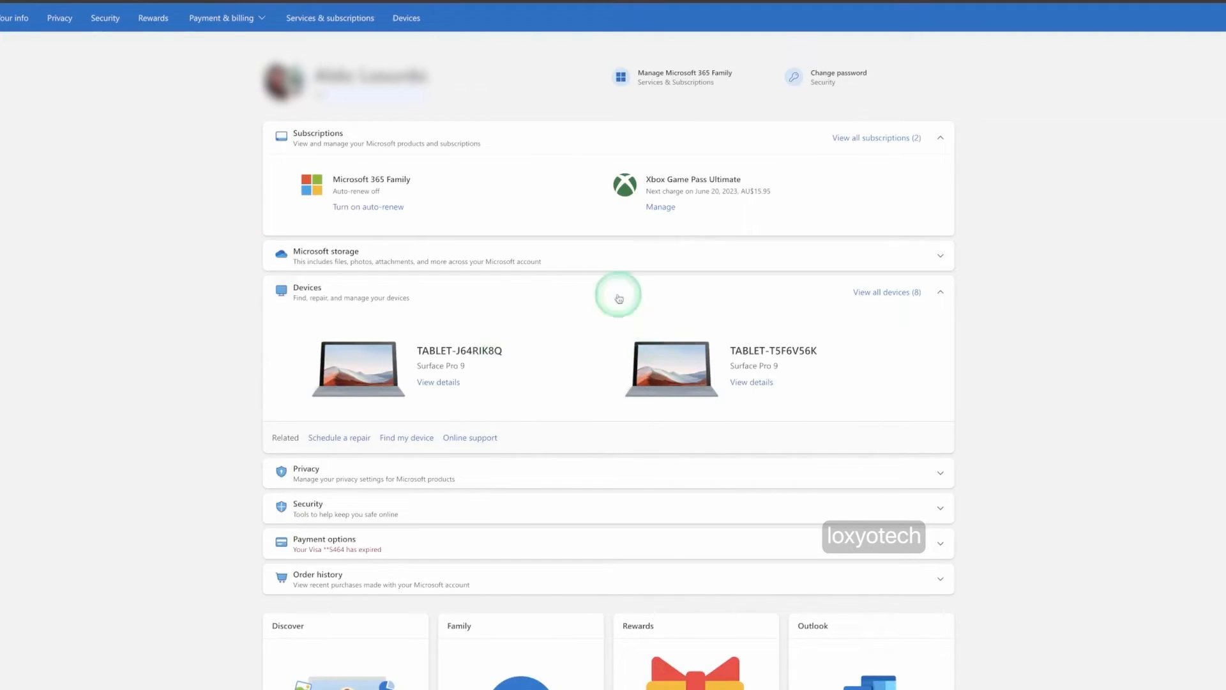
mouse_move(460, 207)
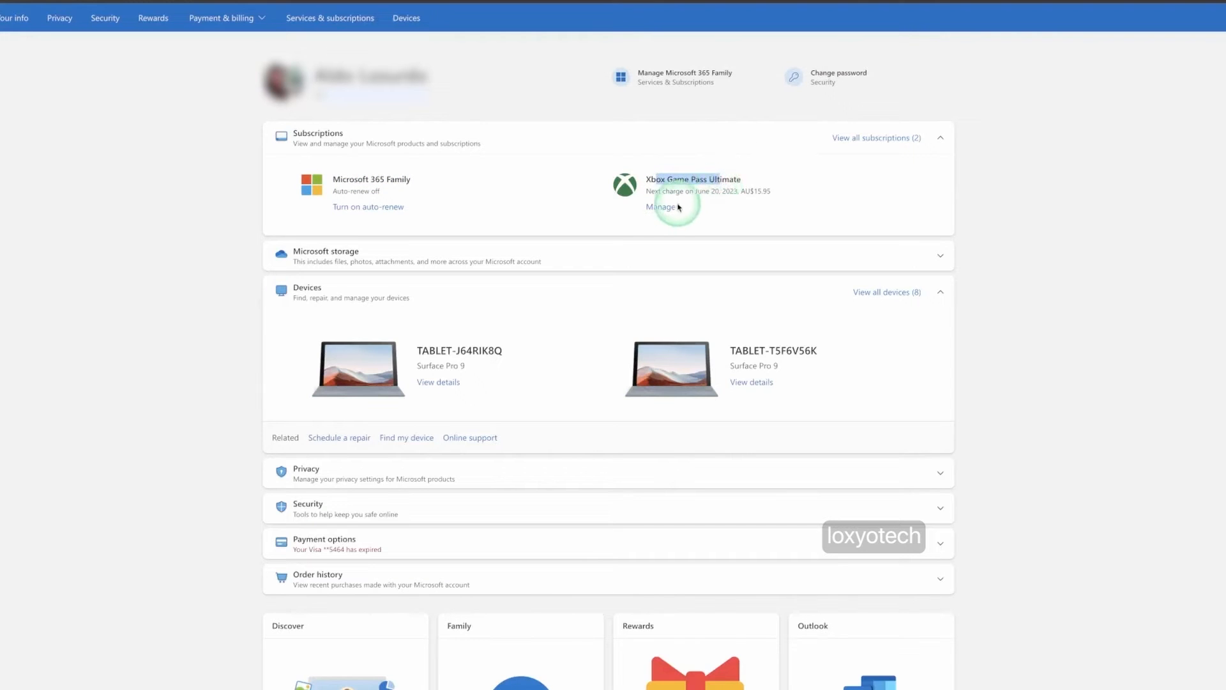
Manage the Xbox Game Pass Ultimate subscription from the Subscriptions card
click(662, 207)
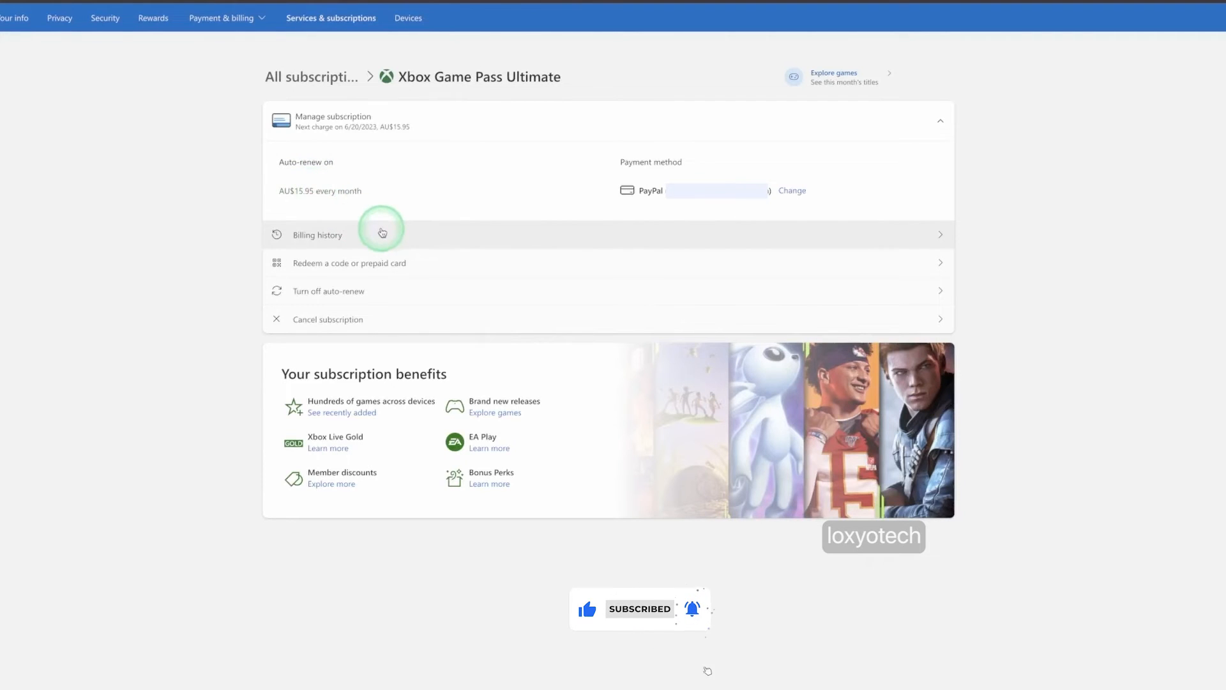
mouse_move(405, 267)
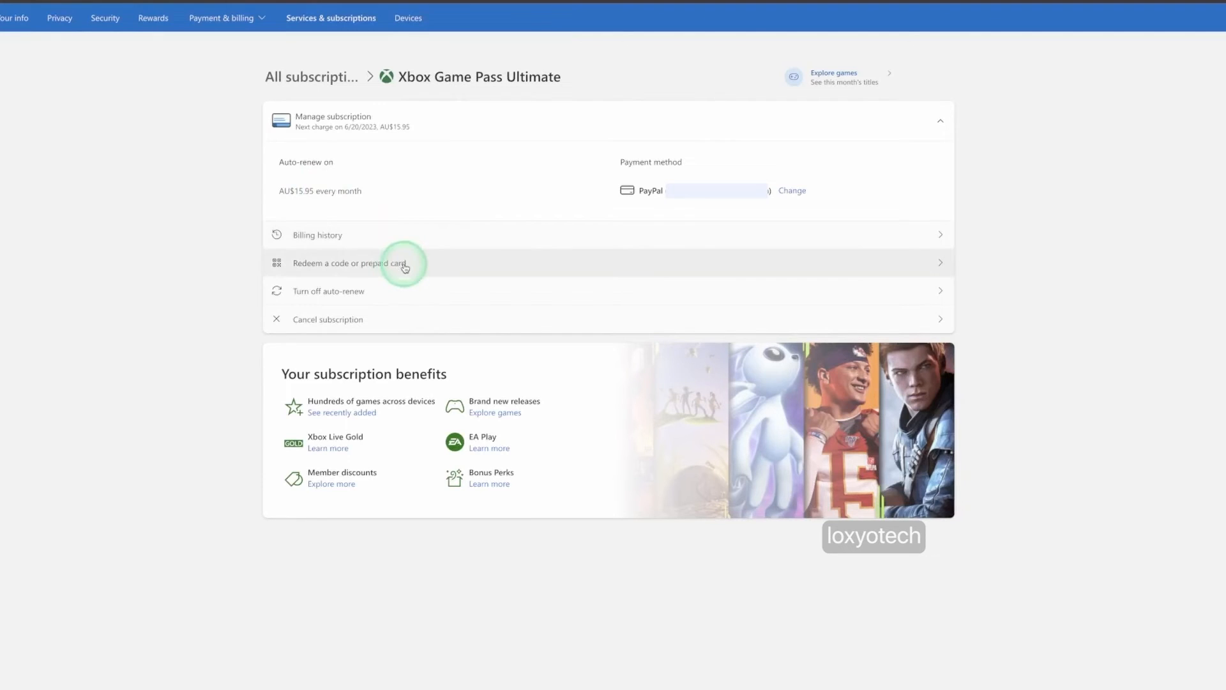
mouse_move(364, 292)
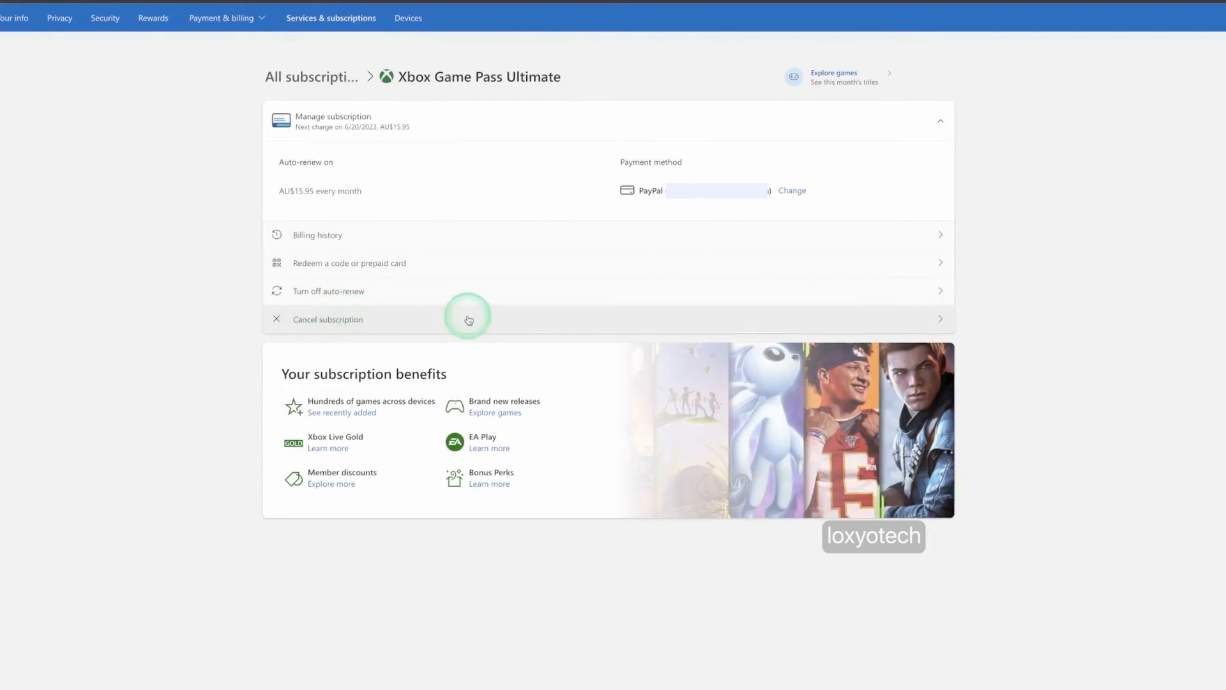
Begin cancelling Game Pass Ultimate, reaching the keep/switch/cancel plan comparison
click(328, 320)
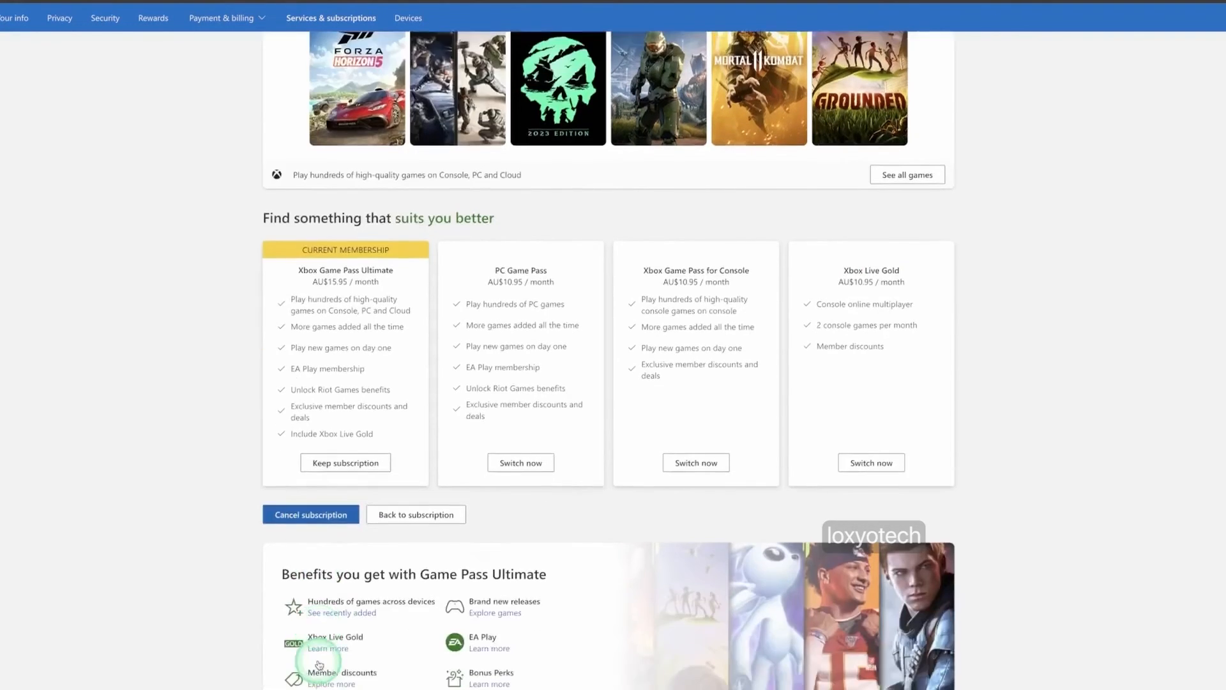
mouse_move(312, 514)
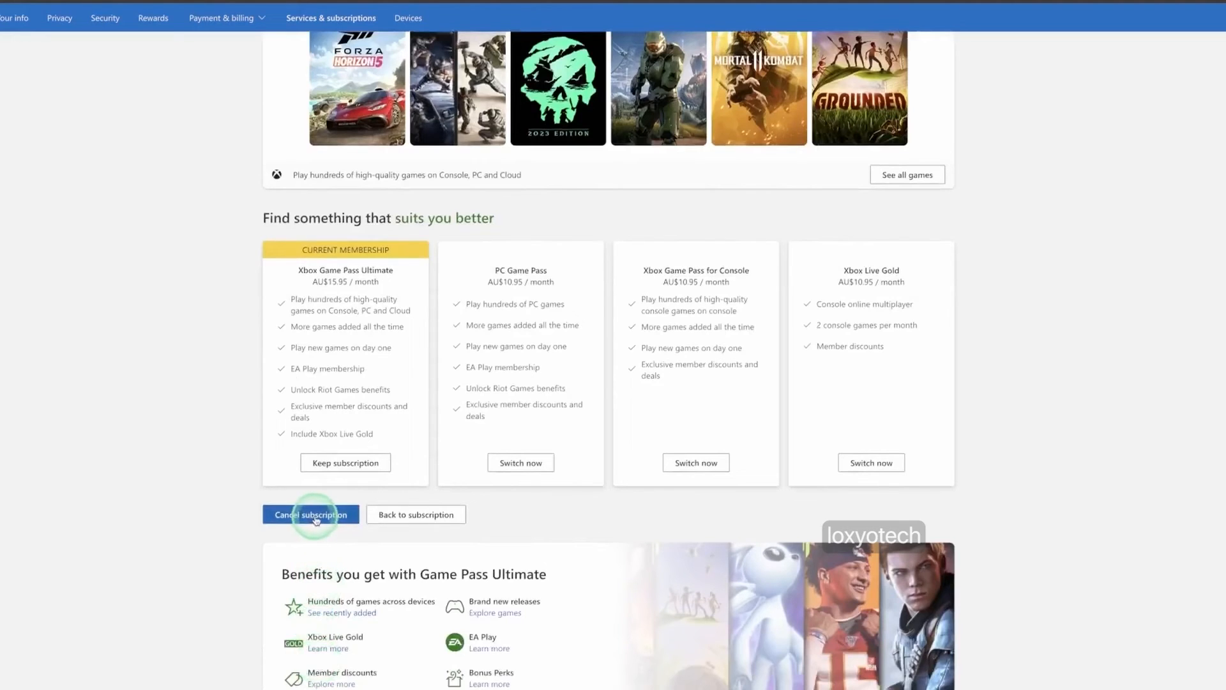
Confirm cancellation so Game Pass Ultimate ends 6/20/2023 with the goodbye page shown
click(310, 513)
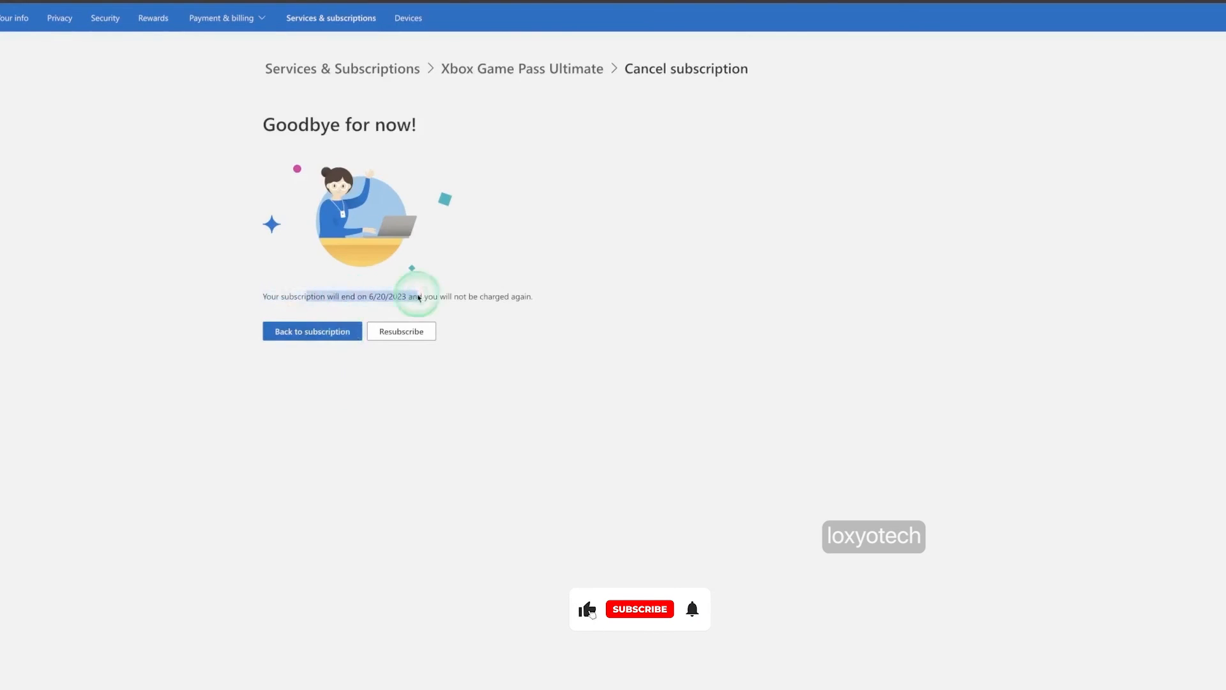
Leave the Goodbye for now! page via 'Back to subscription' to the Game Pass page
click(639, 608)
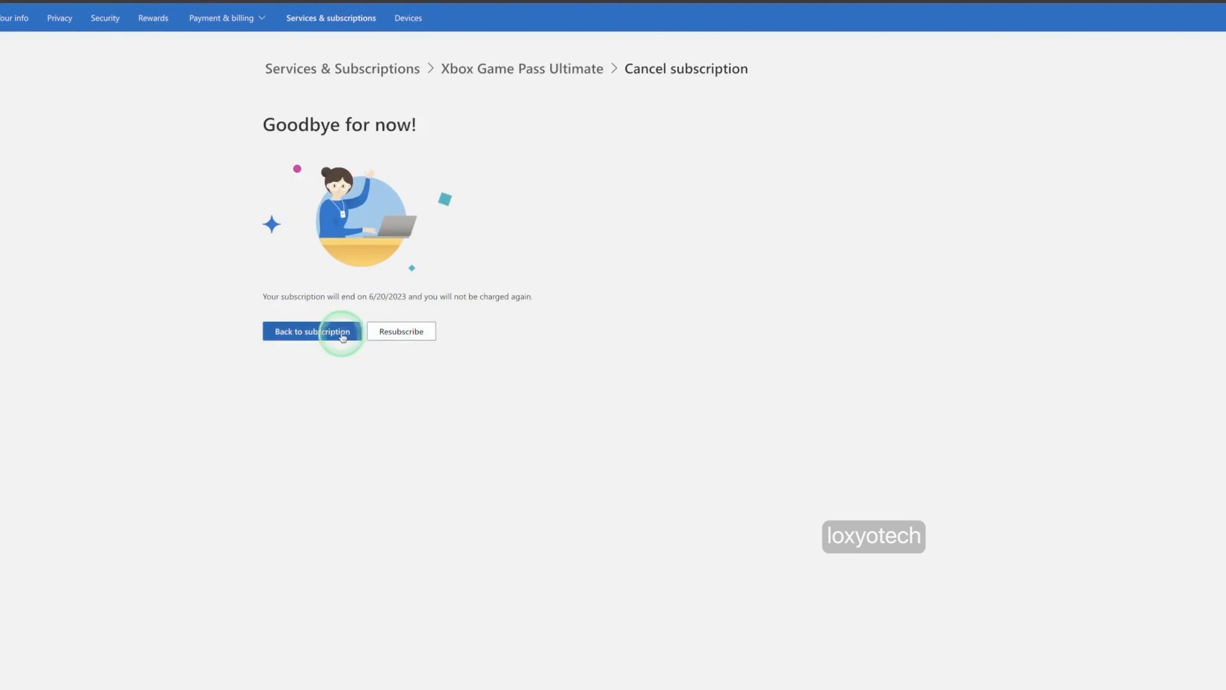
click(312, 331)
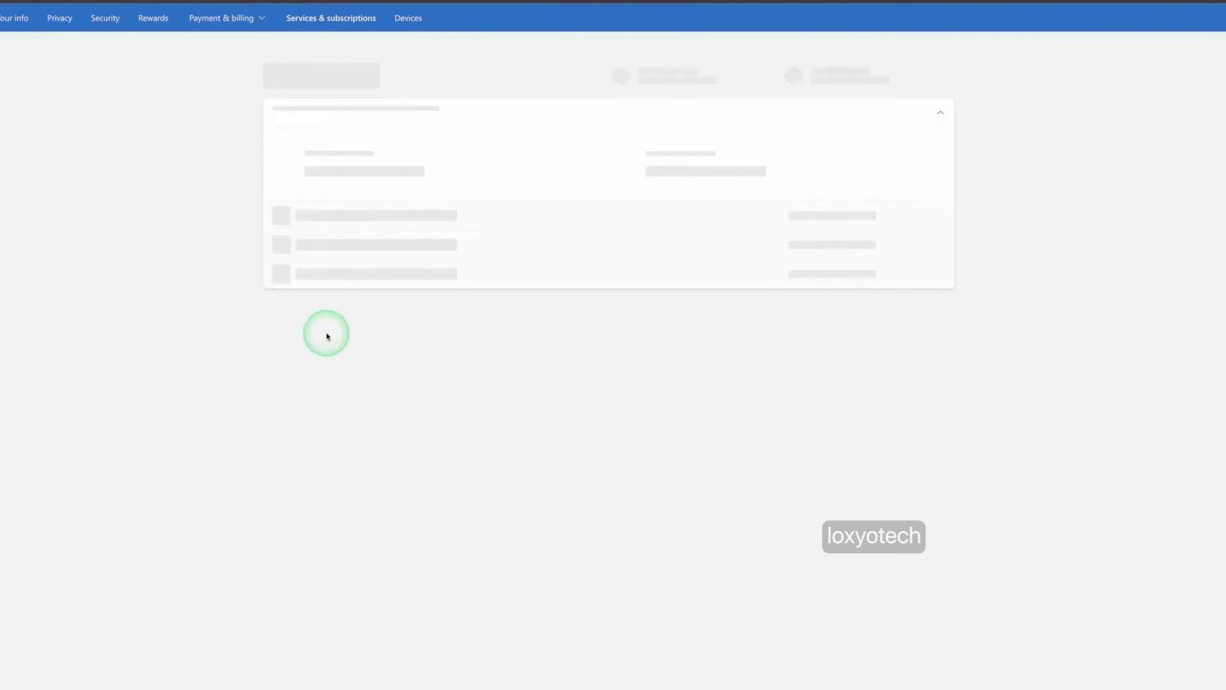